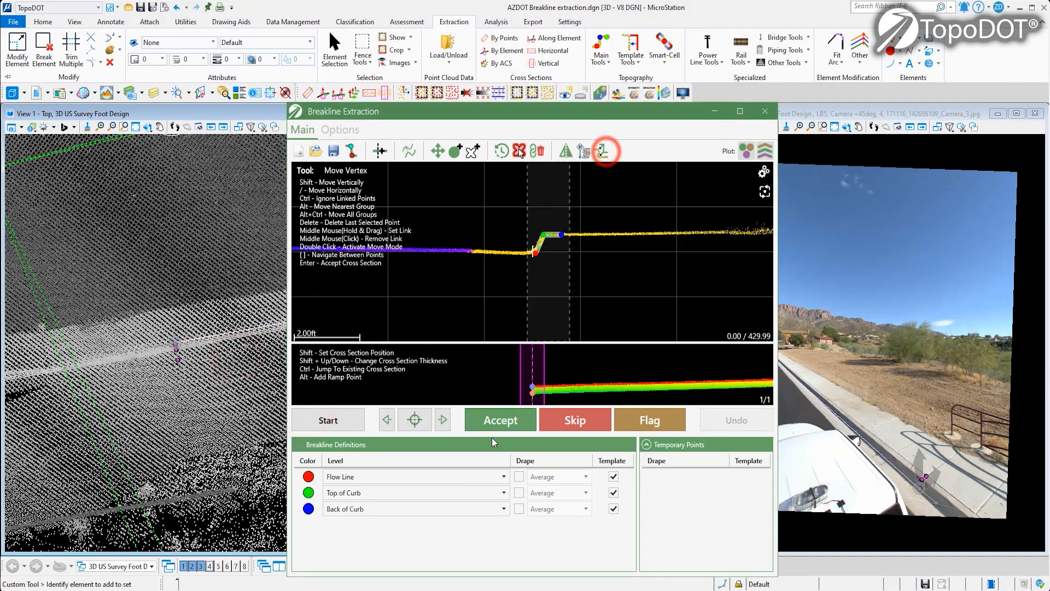
Accept the first five curb cross sections, drawing flow line, top and back of curb breaklines
{"action": "left_click", "coordinate": [500, 420]}
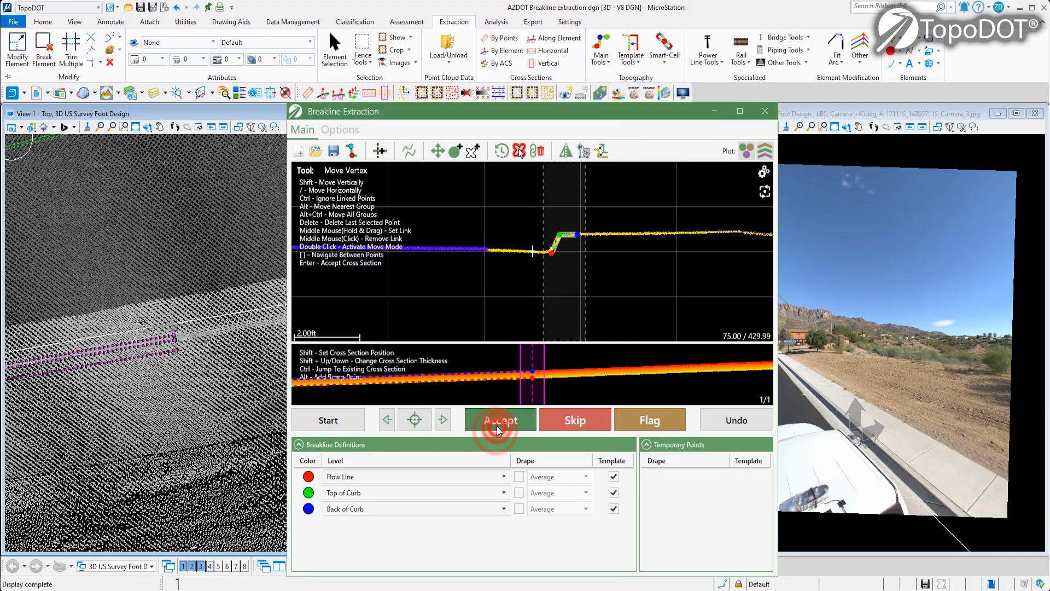
{"action": "left_click", "coordinate": [500, 420]}
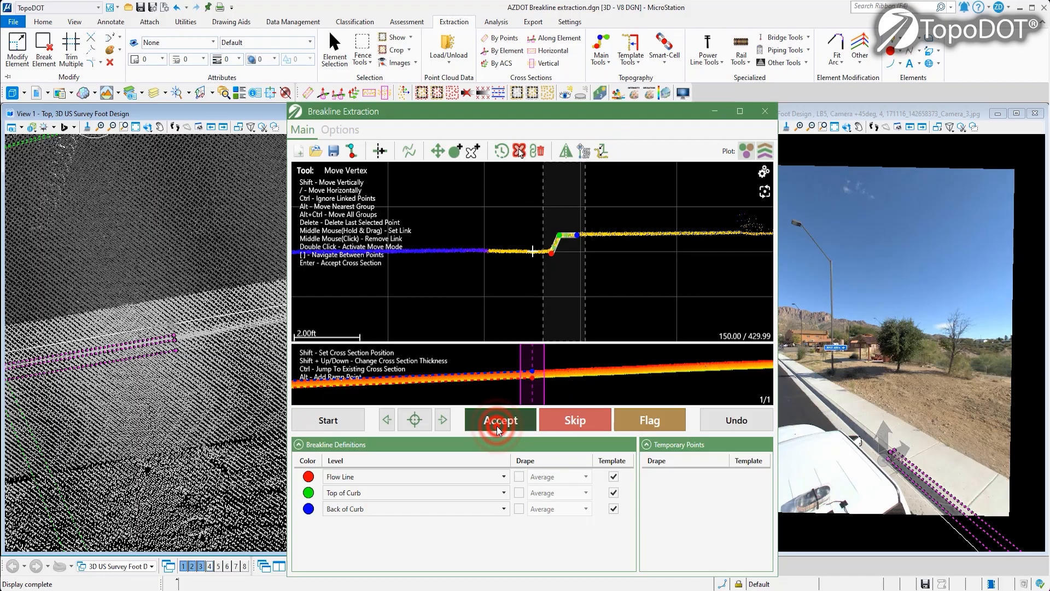
{"action": "left_click", "coordinate": [500, 420]}
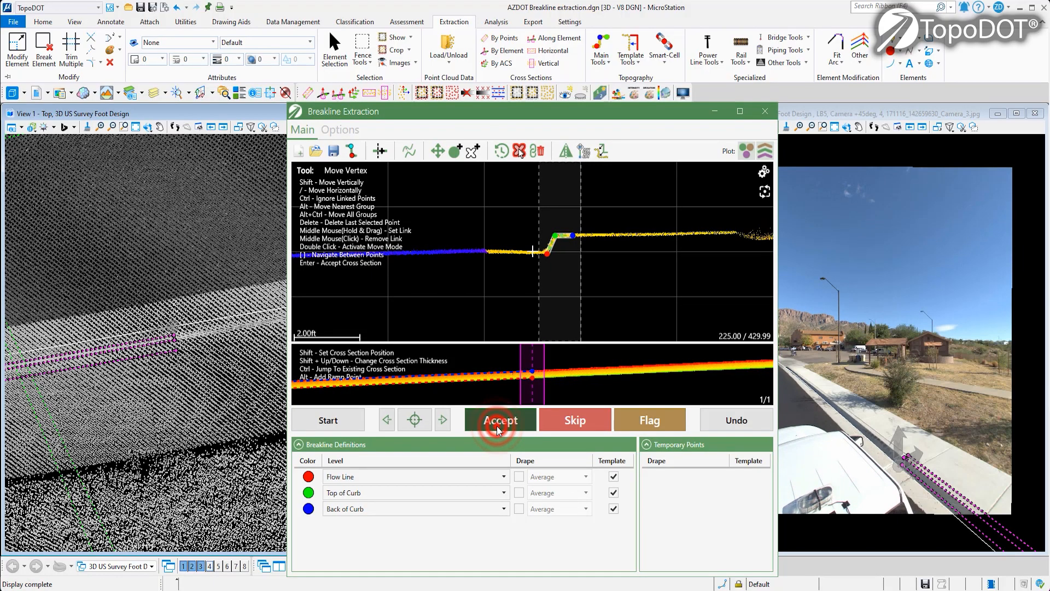
{"action": "left_click", "coordinate": [500, 420]}
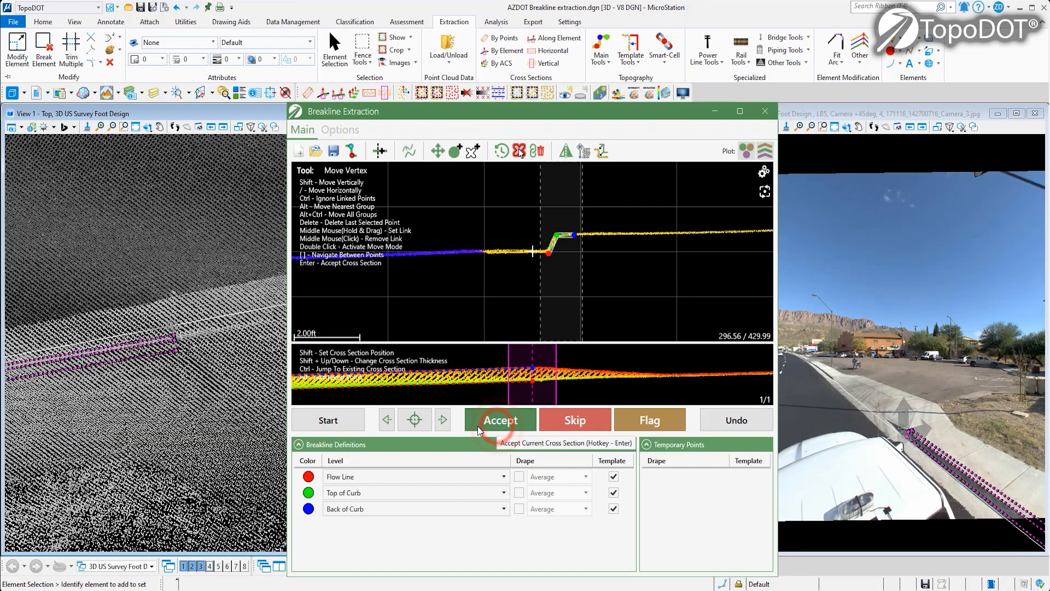
{"action": "left_click", "coordinate": [500, 420]}
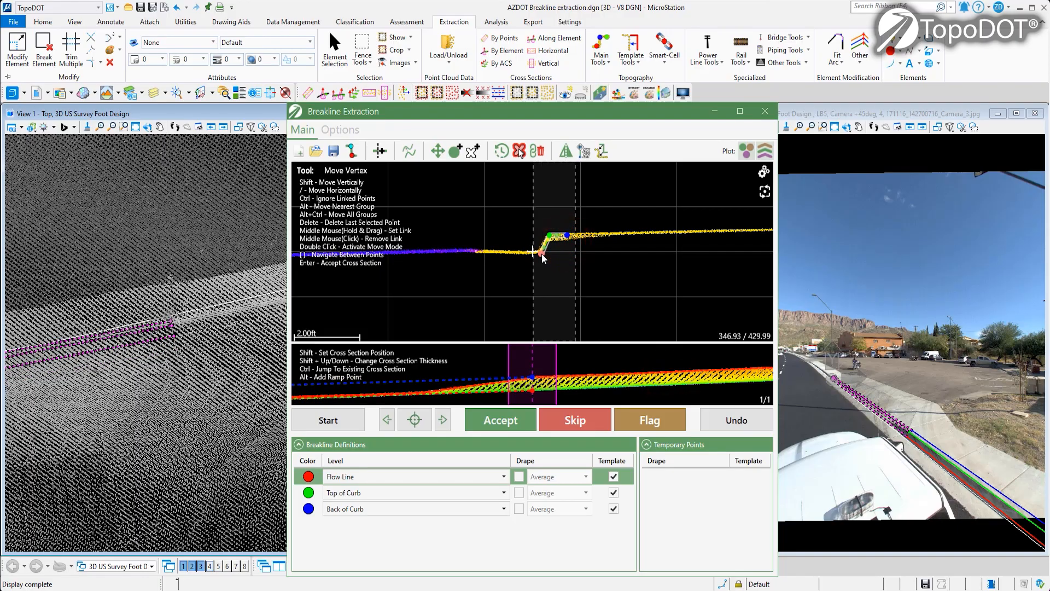
Adjust the curb face vertex and advance to a section further along, reaching about 372 of 430
{"action": "left_click", "coordinate": [498, 420]}
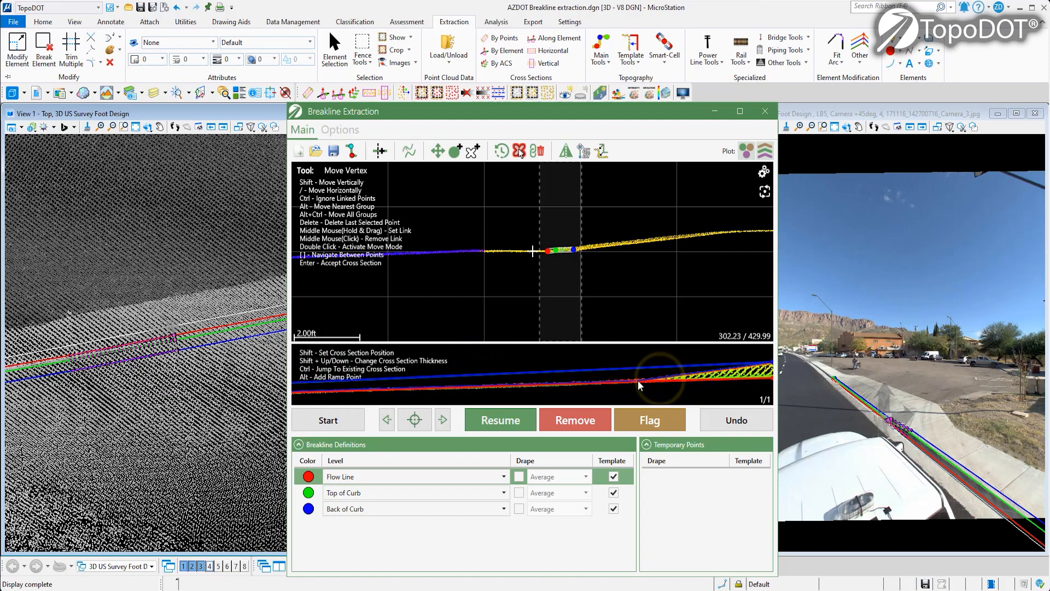
{"action": "left_click", "coordinate": [500, 421]}
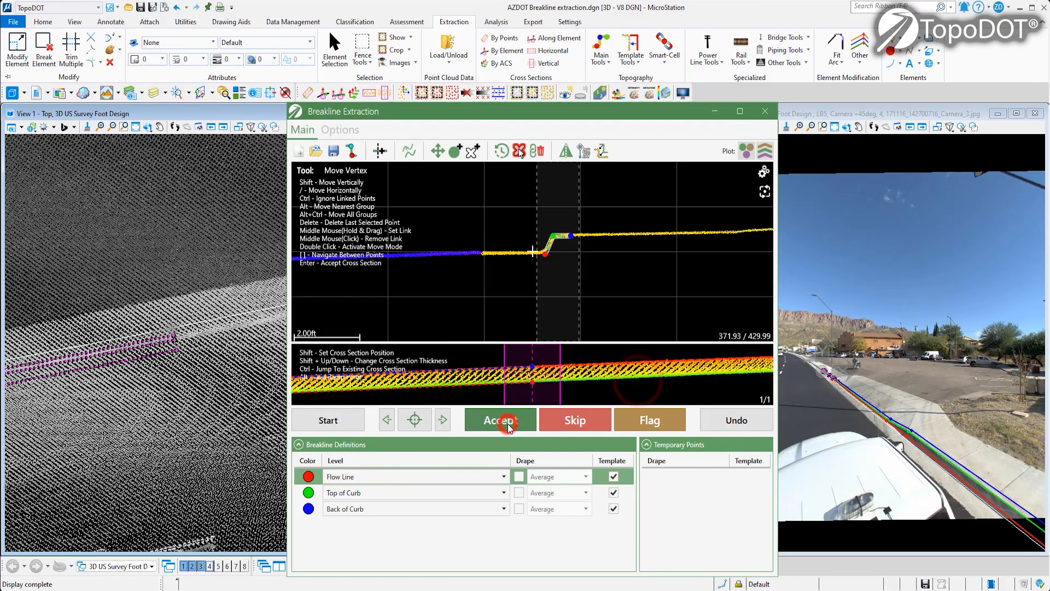
Finish the curb run and start breakline extraction along the median path
{"action": "left_click", "coordinate": [499, 420]}
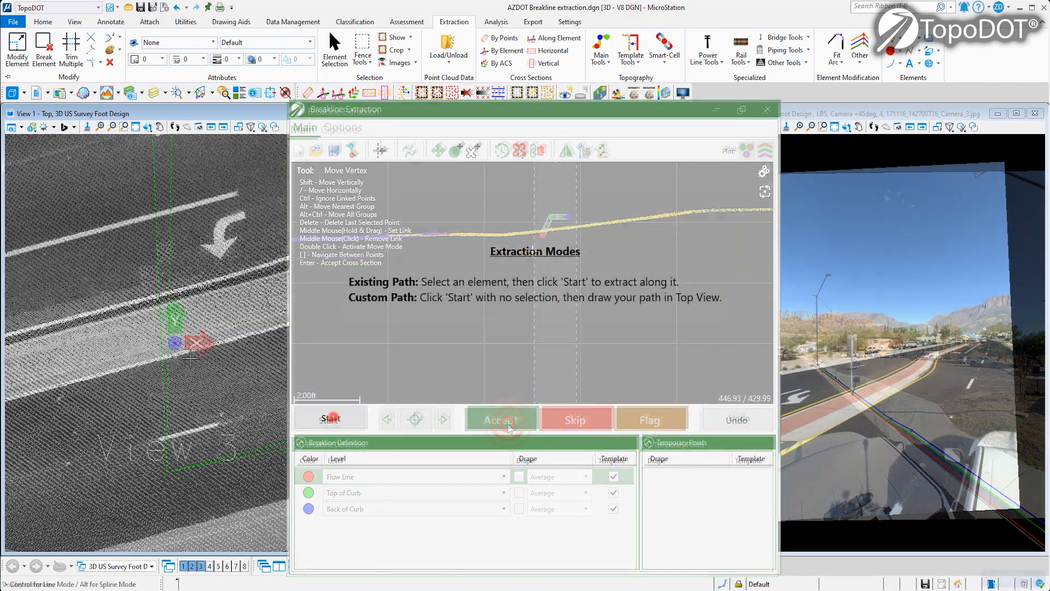
{"action": "left_click", "coordinate": [500, 419]}
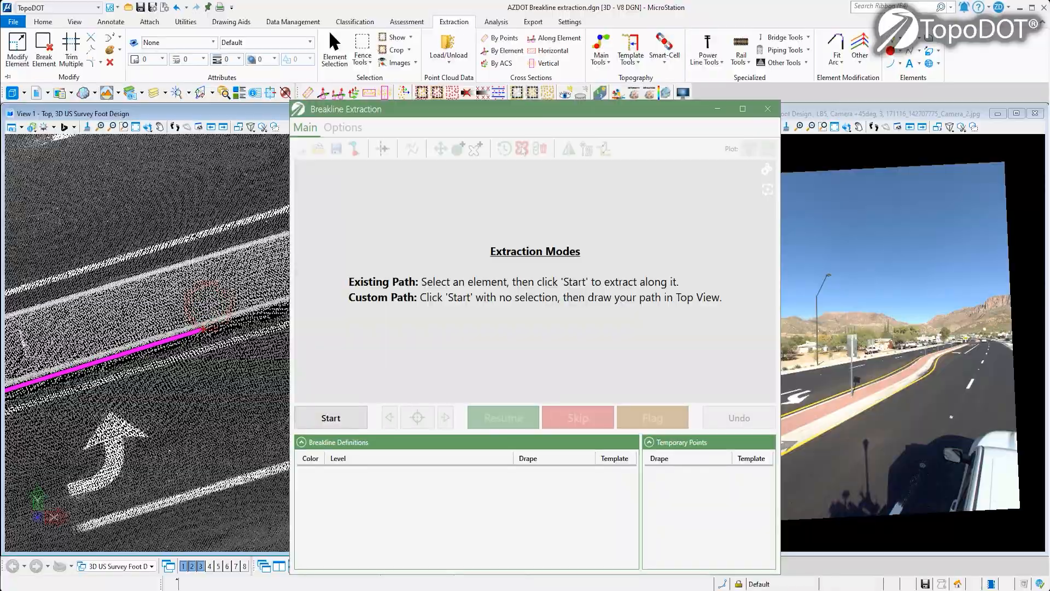
{"action": "left_click", "coordinate": [329, 417]}
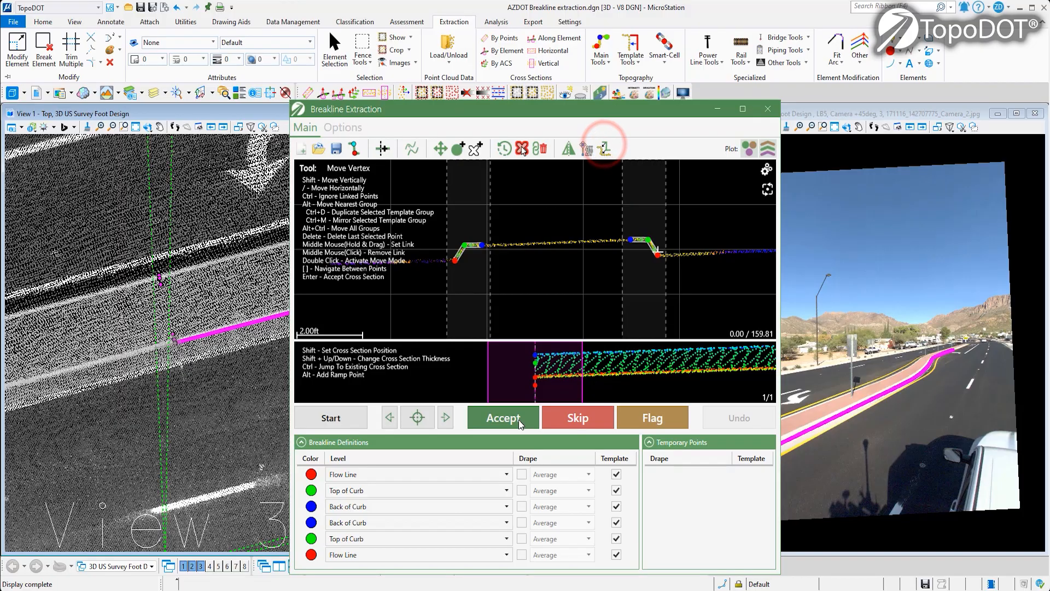
Accept the first median cross sections, advancing to about 100 of 160
{"action": "left_click", "coordinate": [502, 417]}
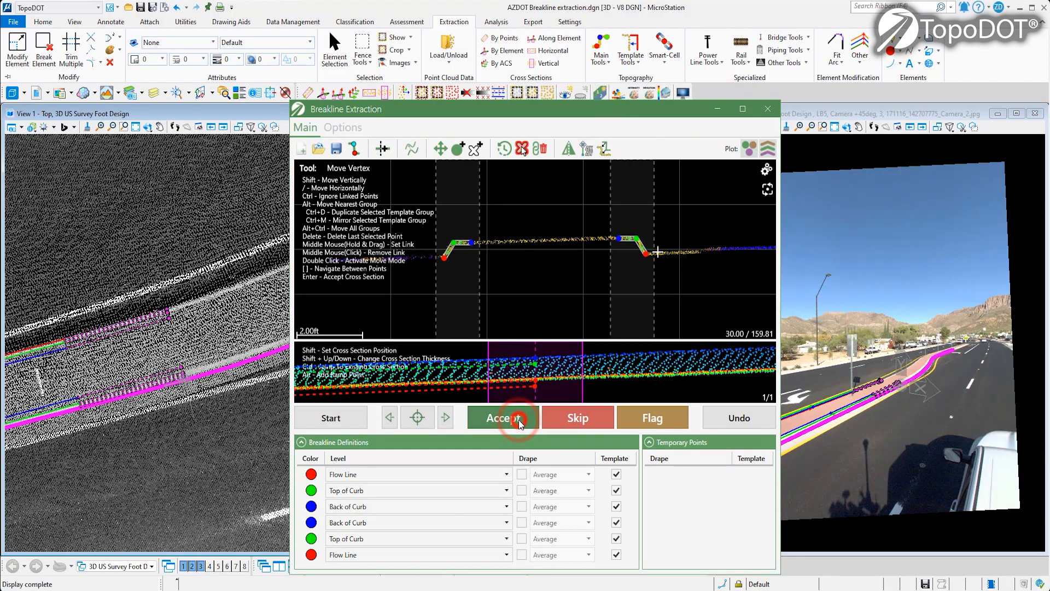
{"action": "left_click", "coordinate": [502, 417]}
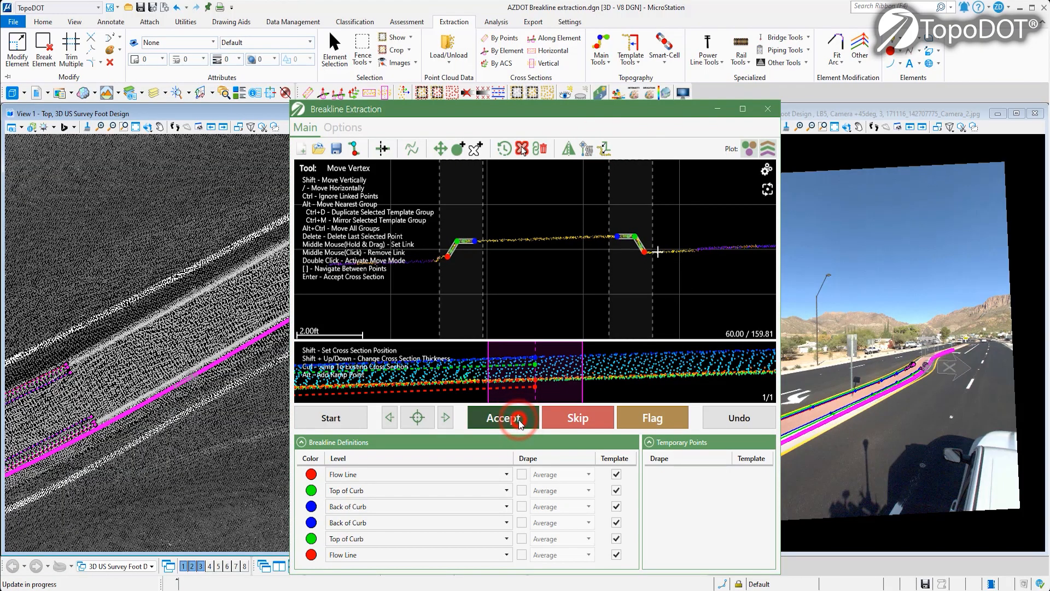
{"action": "left_click", "coordinate": [503, 417]}
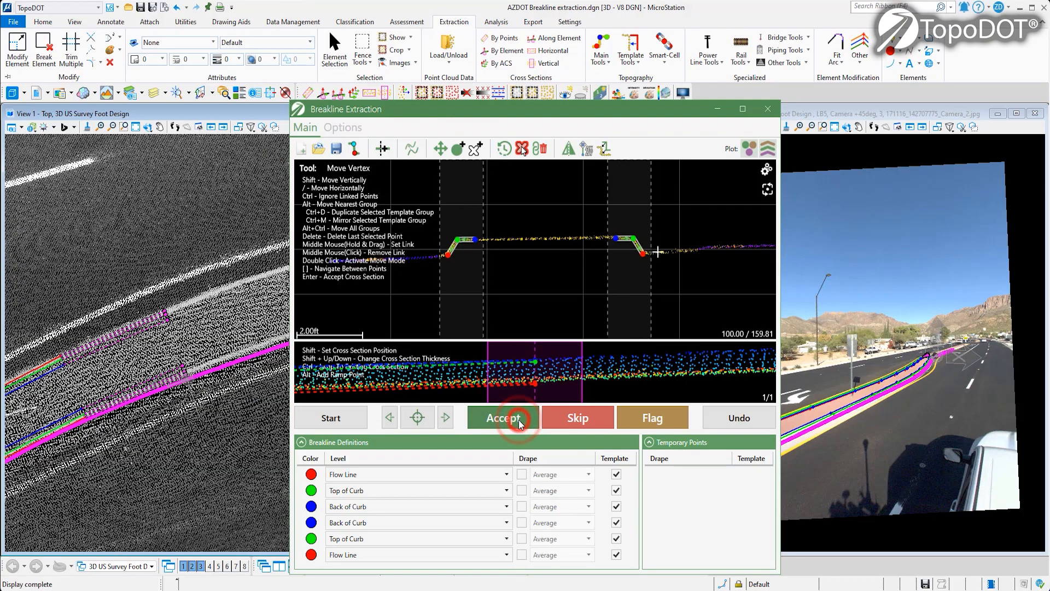
Place a Flow Line template point on the barrier profile after the last median section
{"action": "left_click", "coordinate": [502, 416]}
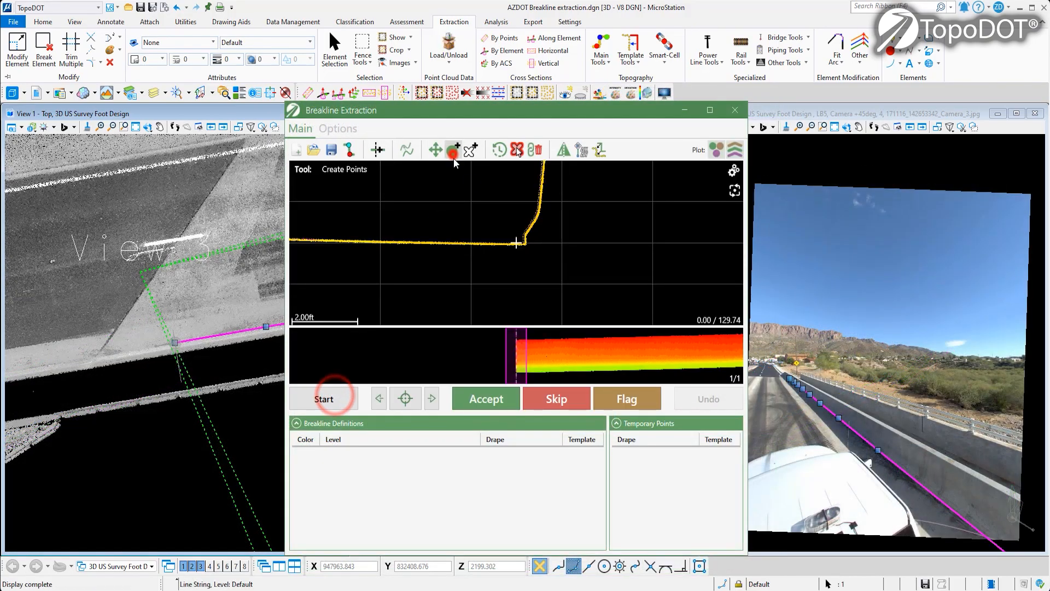
{"action": "left_click", "coordinate": [473, 455]}
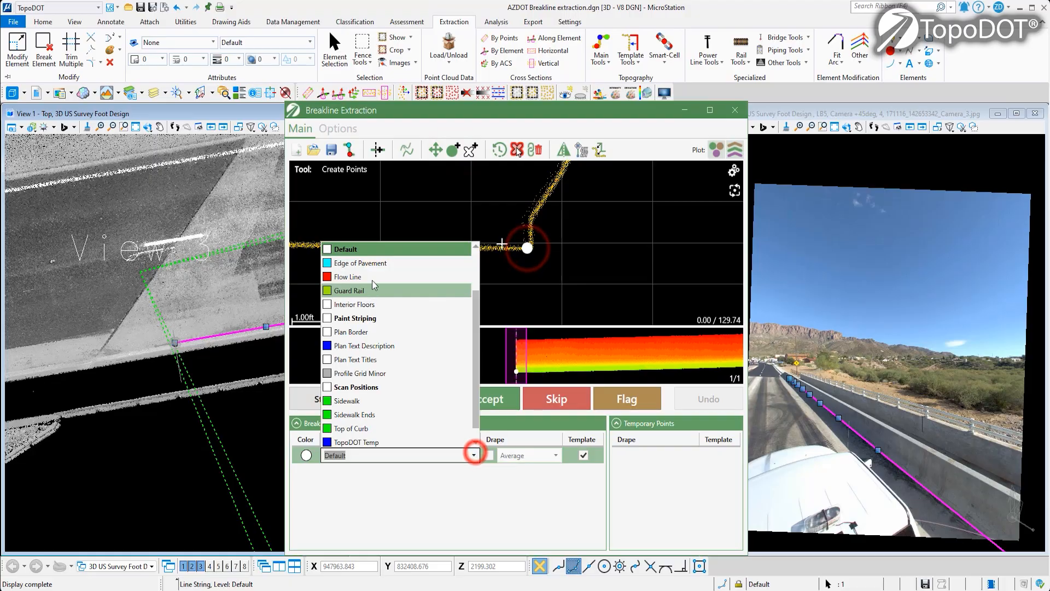
{"action": "left_click", "coordinate": [346, 276]}
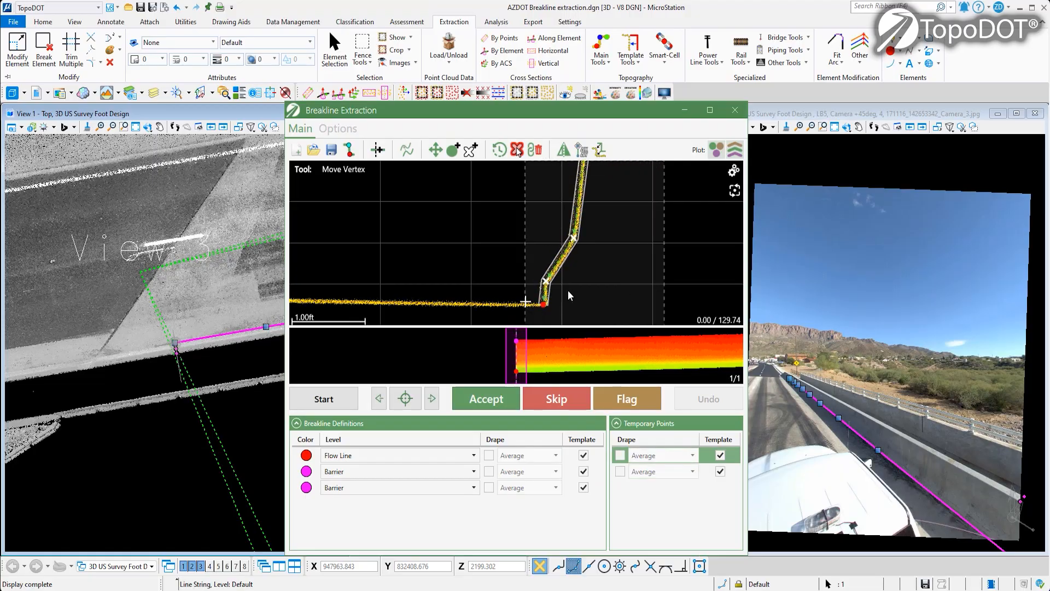
Save the template as Barrier 3.bld and accept the first barrier cross section
{"action": "left_click", "coordinate": [330, 150]}
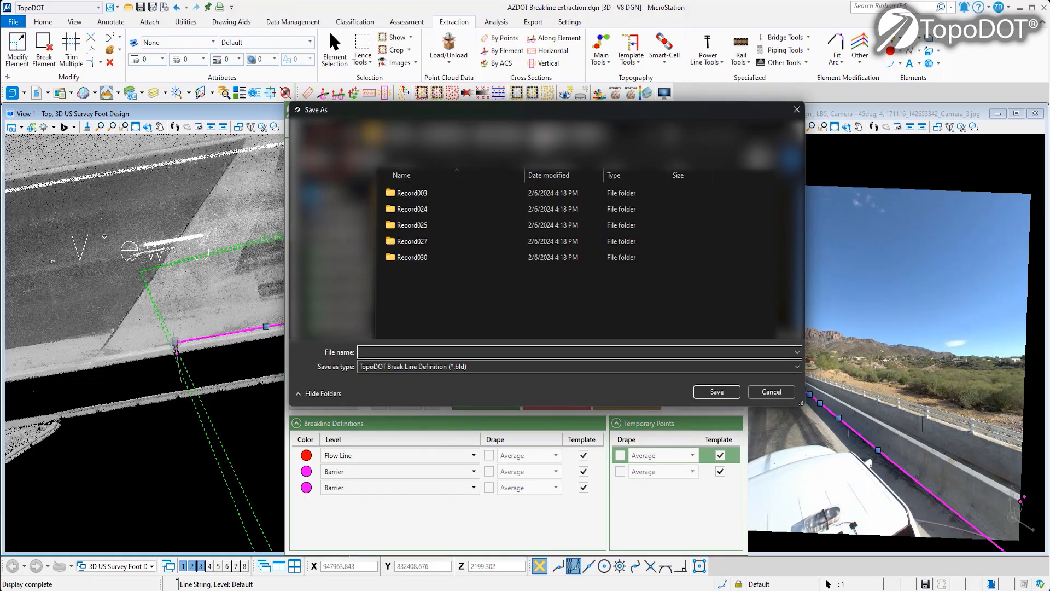
{"action": "type", "text": "Barri"}
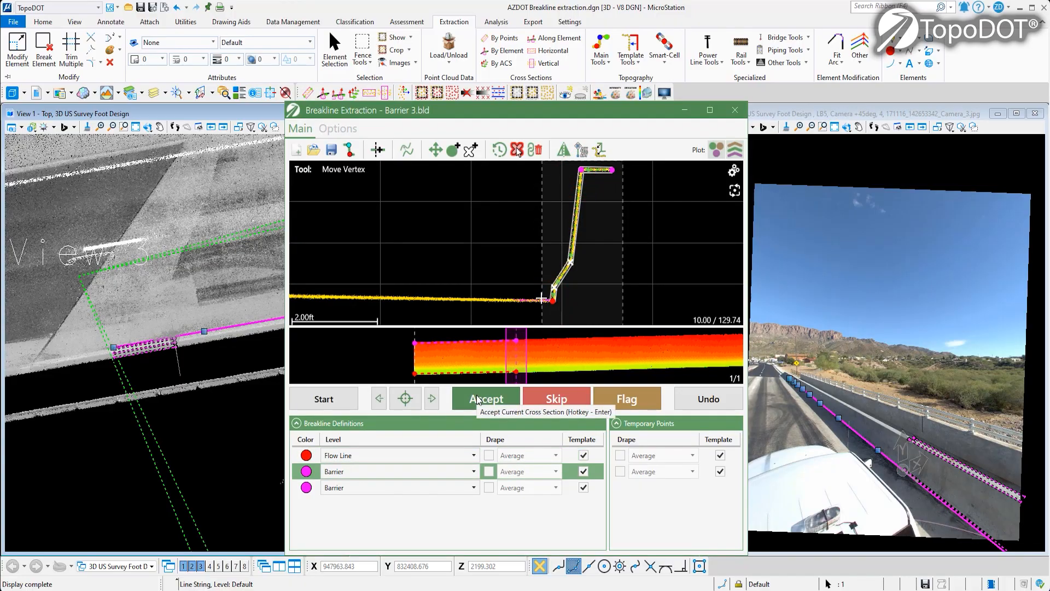
{"action": "left_click", "coordinate": [486, 398]}
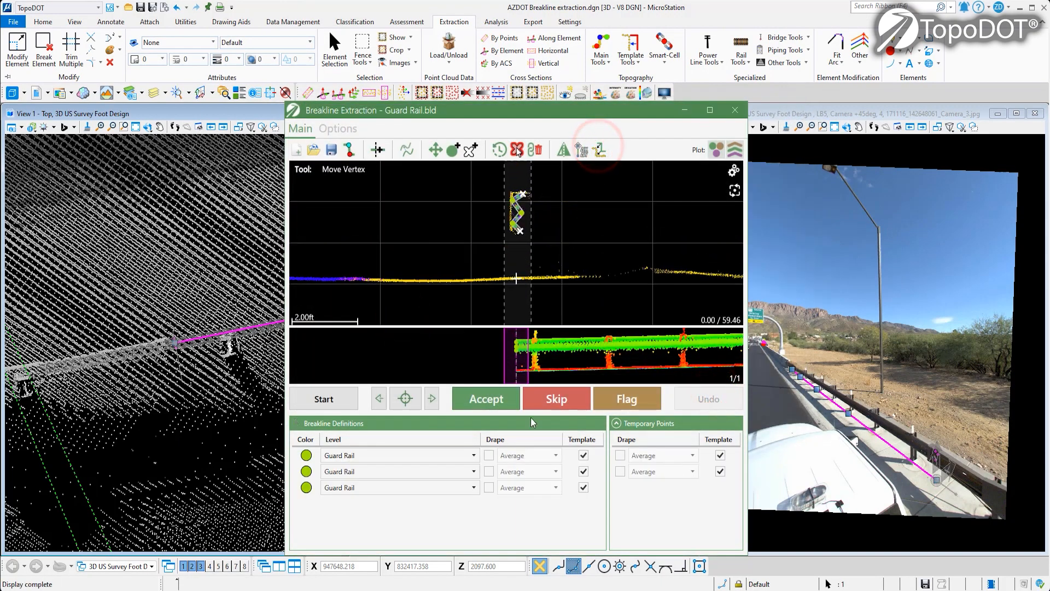
Accept the first guardrail cross section with the Guard Rail.bld template
{"action": "left_click", "coordinate": [485, 398]}
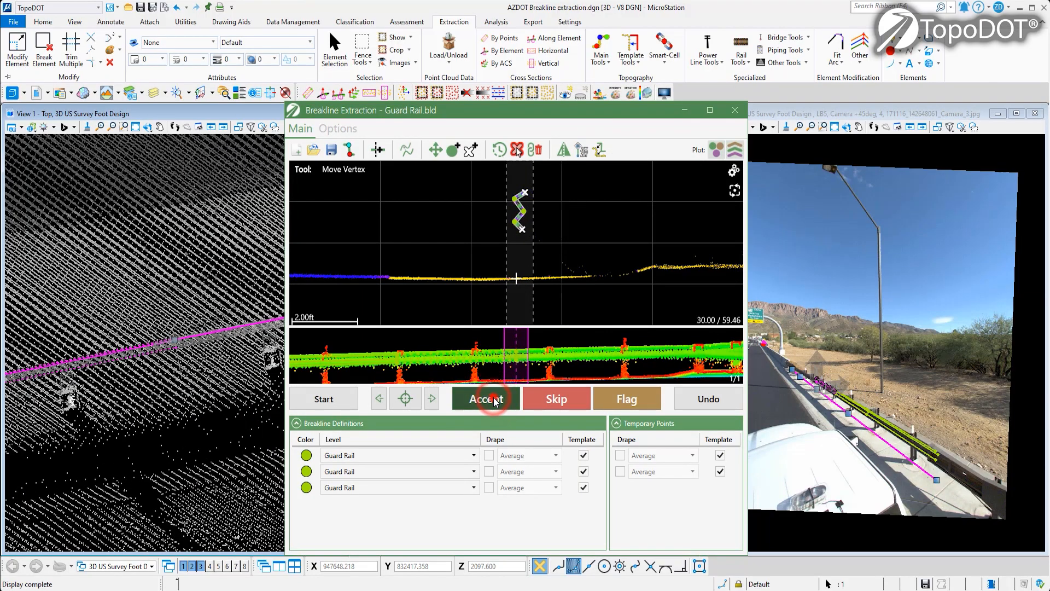